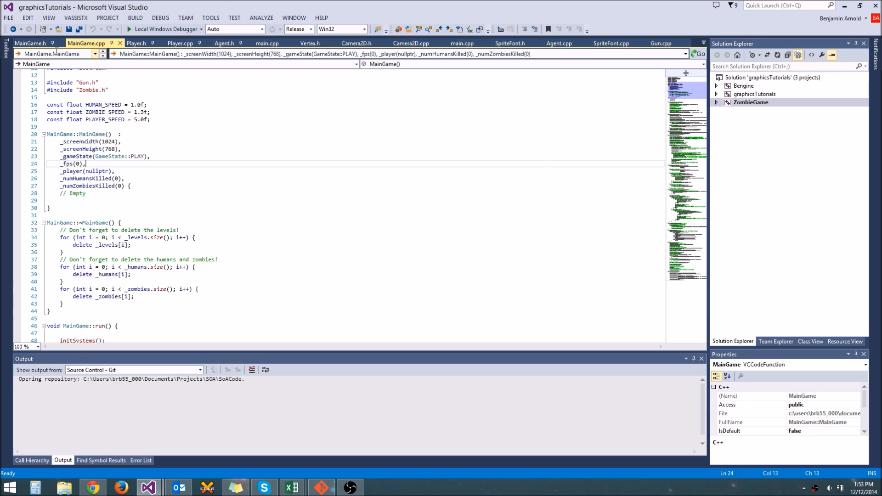
Compare the screen width and height members in MainGame.h with the MainGame.cpp constructor.
{"action": "left_click", "coordinate": [68, 171]}
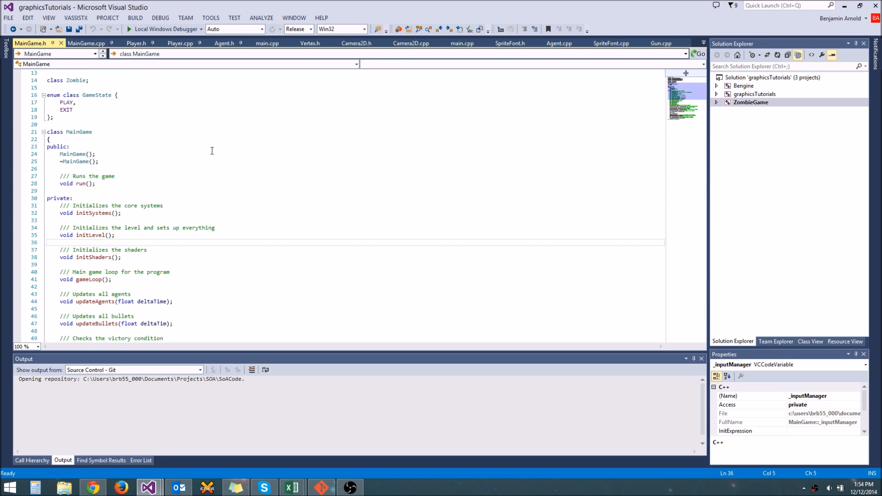
{"action": "scroll", "scroll_direction": "down", "scroll_amount": 3}
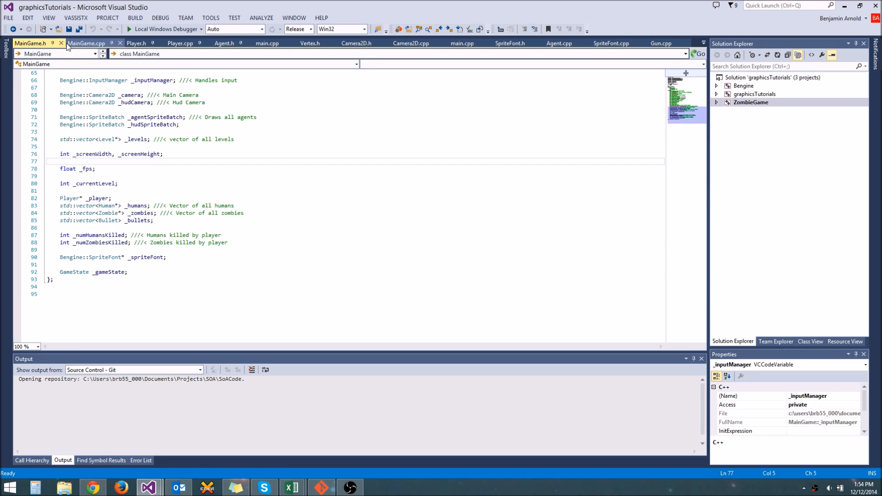
{"action": "left_click", "coordinate": [87, 42]}
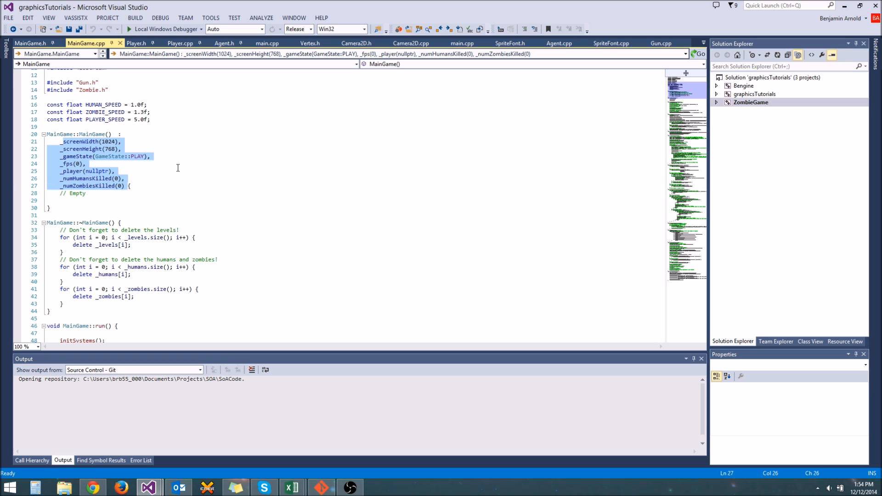
{"action": "left_click", "coordinate": [159, 125]}
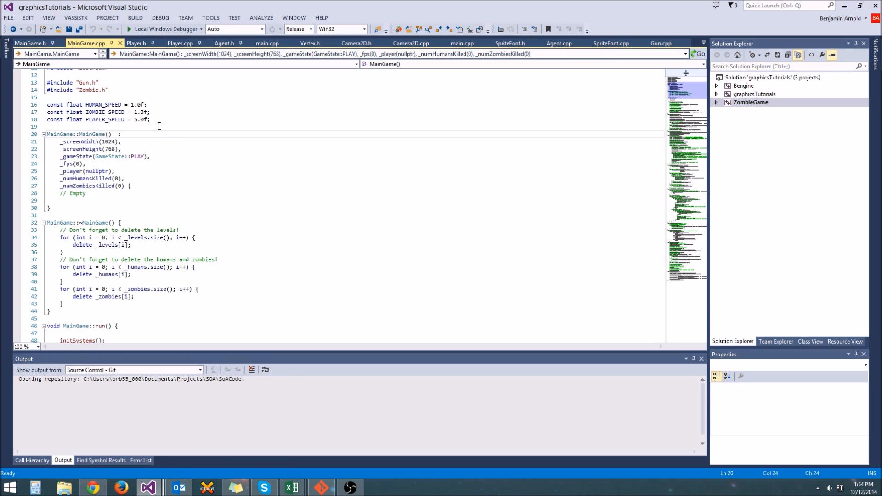
{"action": "left_click_drag", "start_coordinate": [55, 141], "coordinate": [126, 186]}
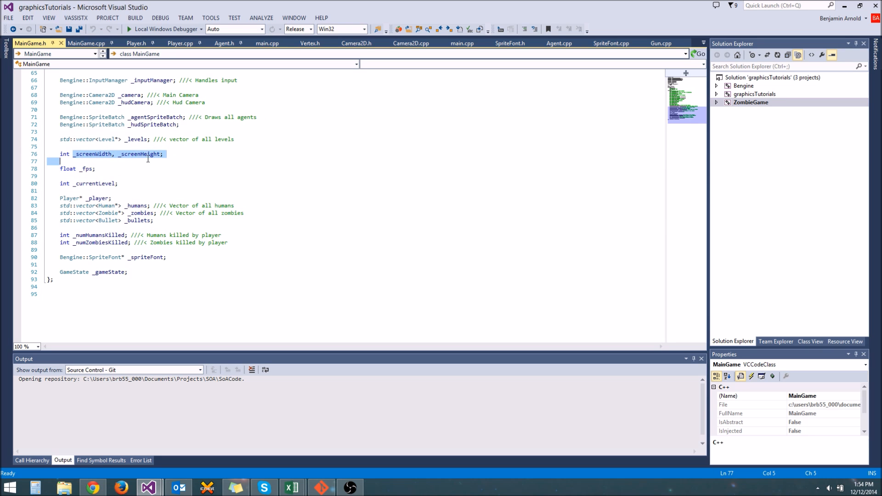
{"action": "left_click", "coordinate": [60, 153]}
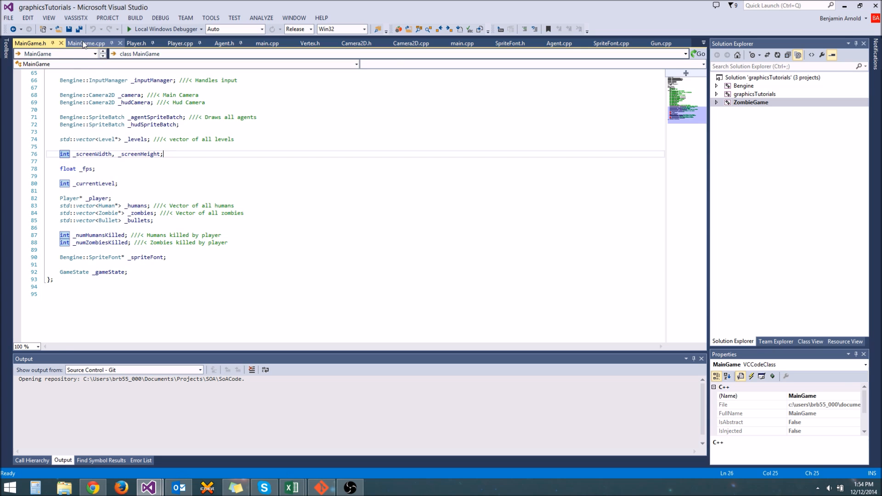
{"action": "left_click", "coordinate": [86, 43]}
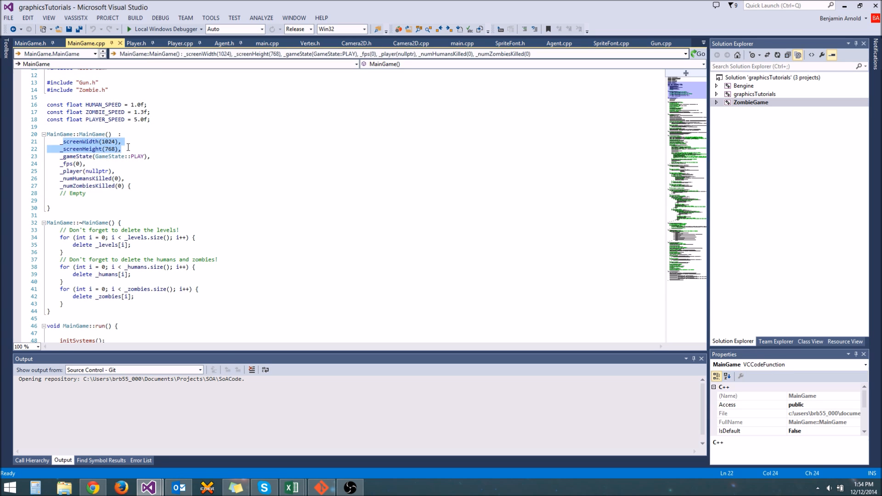
{"action": "left_click", "coordinate": [52, 141]}
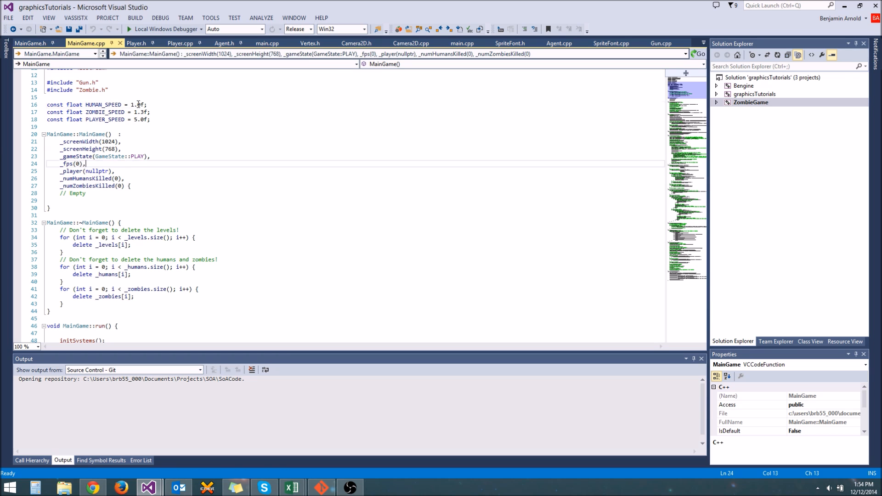
Initialize _screenWidth to 1024 and _screenHeight to 768 in MainGame.h.
{"action": "left_click", "coordinate": [135, 105]}
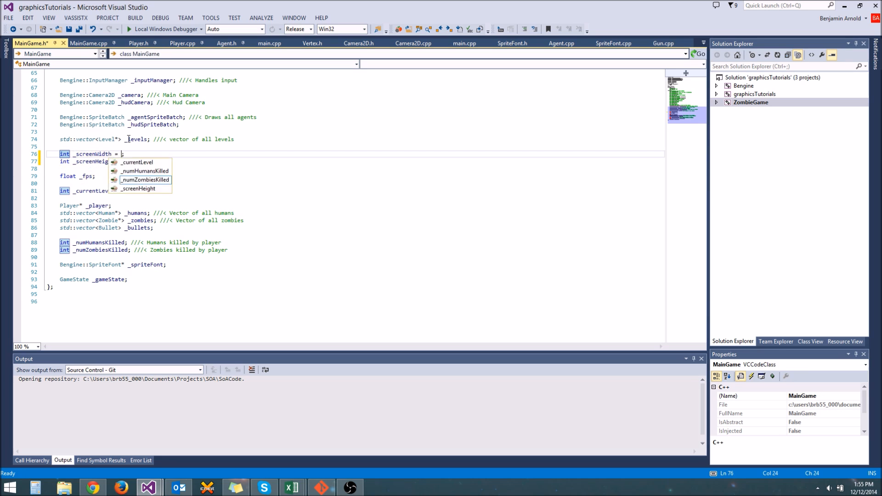
{"action": "type", "text": "1024"}
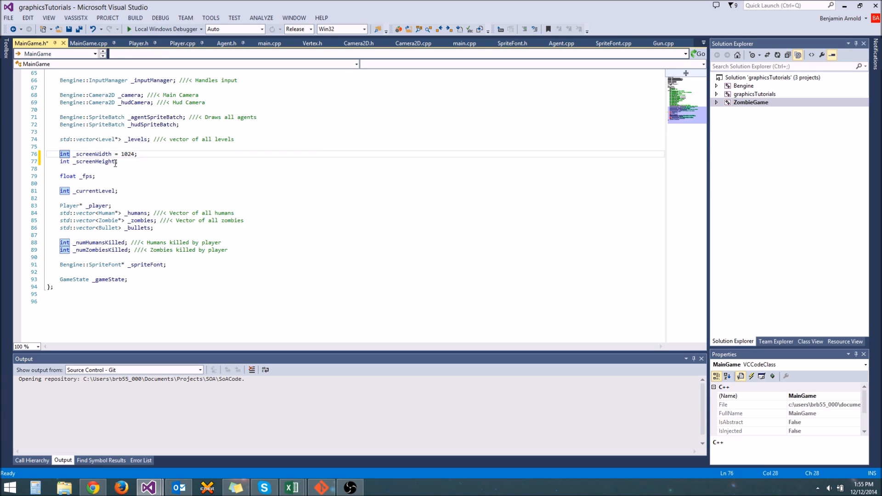
{"action": "type", "text": "= 768"}
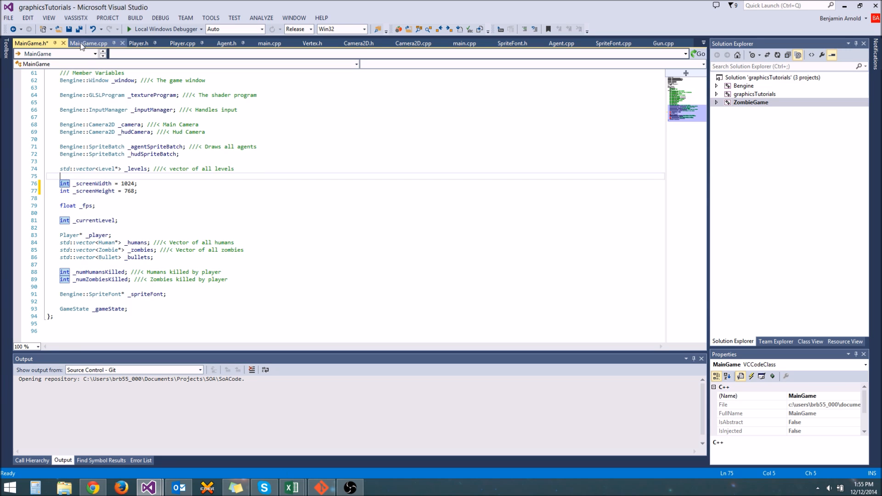
Check the constructor's width and height initializer lines against the updated header declarations.
{"action": "left_click", "coordinate": [89, 43]}
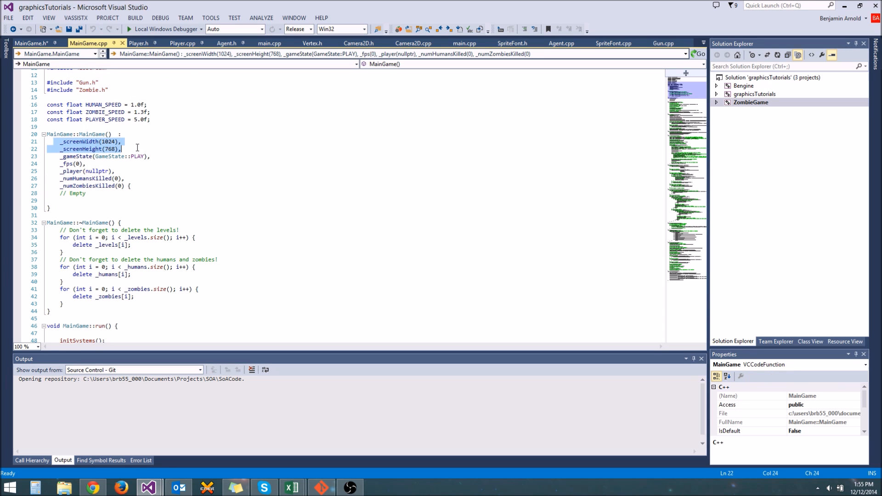
{"action": "left_click", "coordinate": [121, 148]}
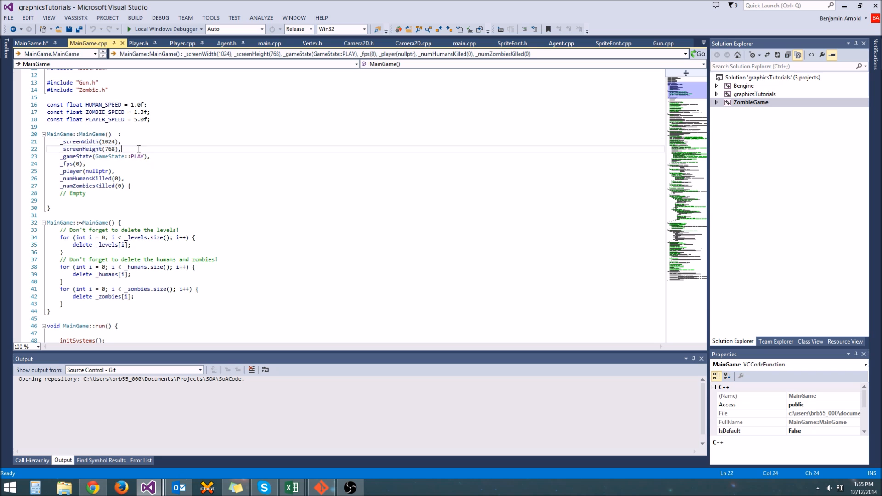
{"action": "left_click", "coordinate": [32, 43]}
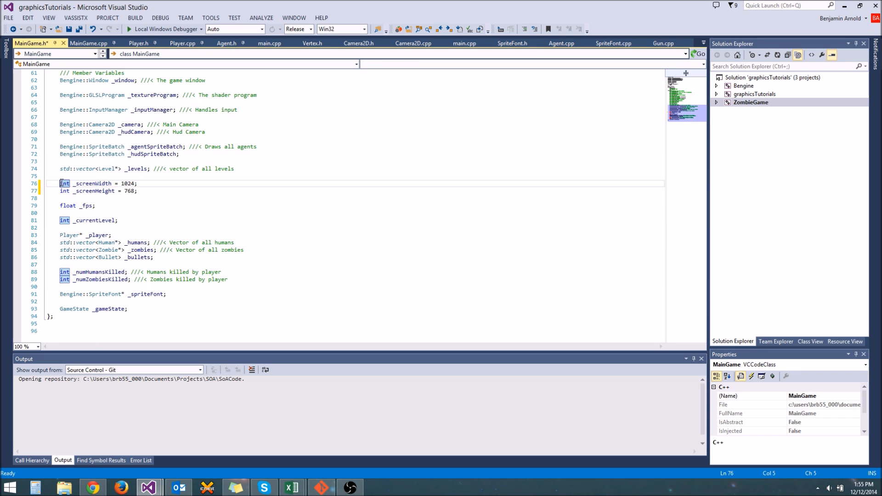
{"action": "left_click", "coordinate": [88, 42]}
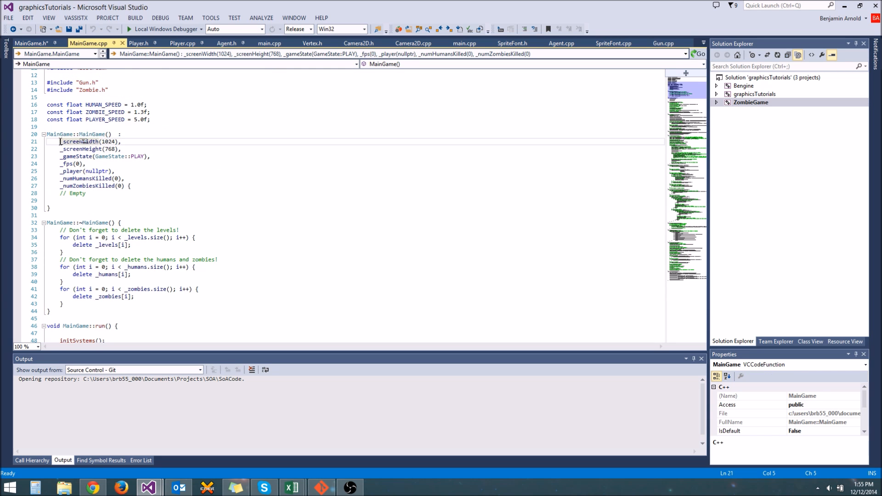
{"action": "left_click_drag", "start_coordinate": [60, 141], "coordinate": [120, 149]}
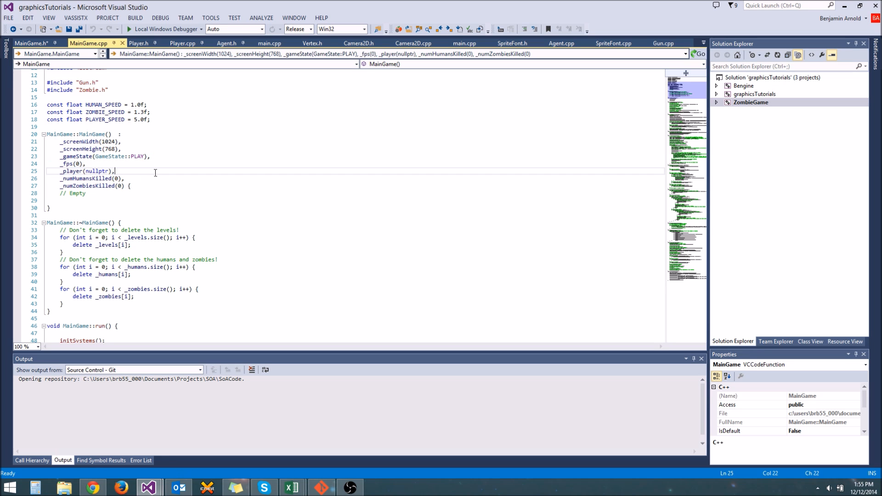
{"action": "left_click", "coordinate": [31, 43]}
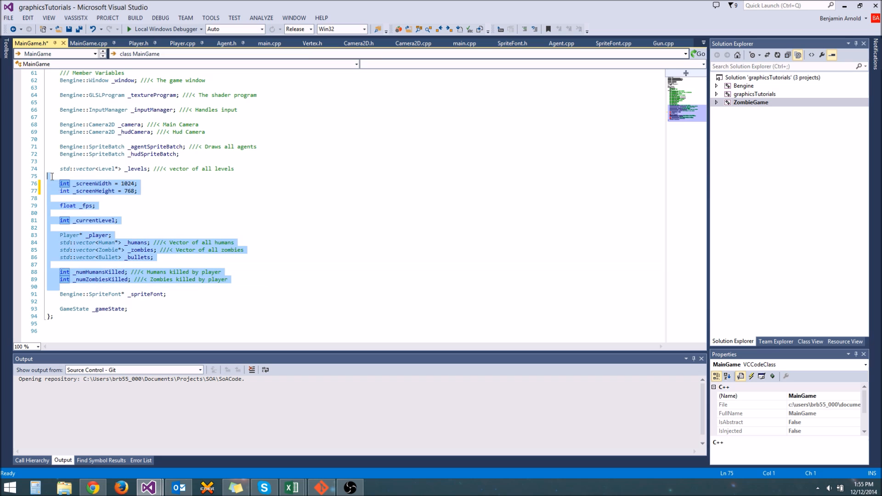
{"action": "left_click", "coordinate": [85, 183]}
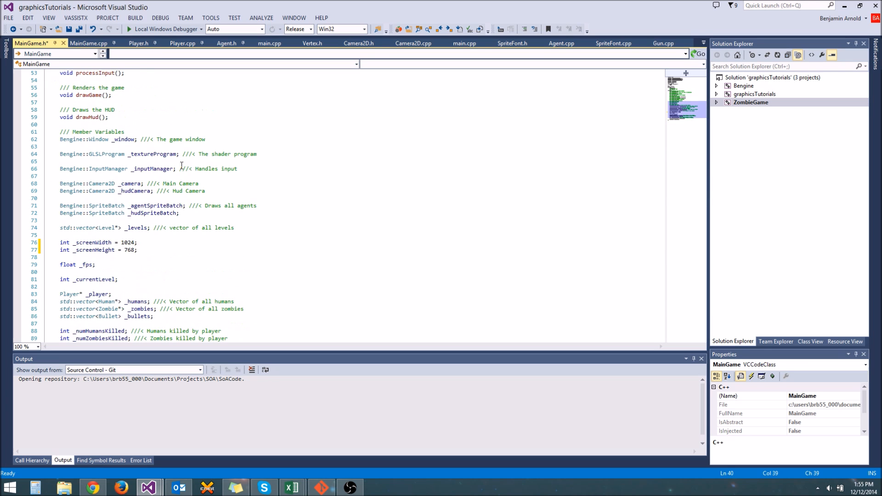
Scroll to the member declarations and select the _player name for renaming.
{"action": "scroll", "scroll_direction": "down", "scroll_amount": 3}
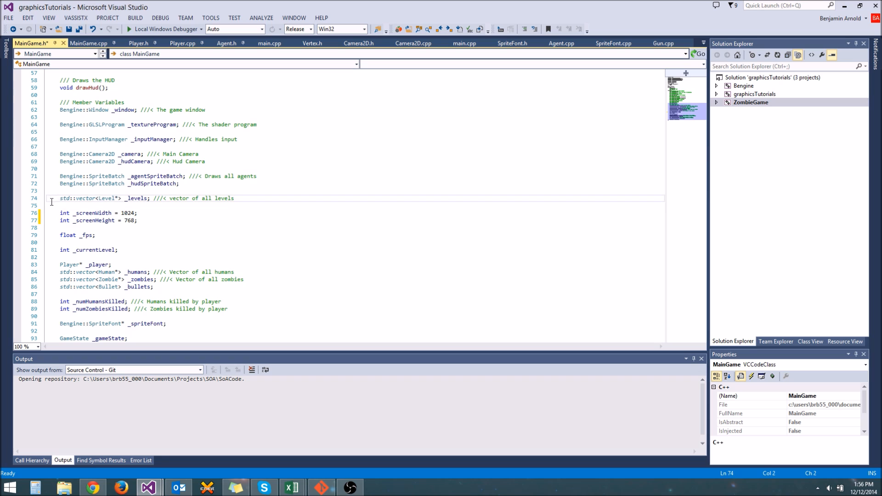
{"action": "left_click", "coordinate": [78, 213]}
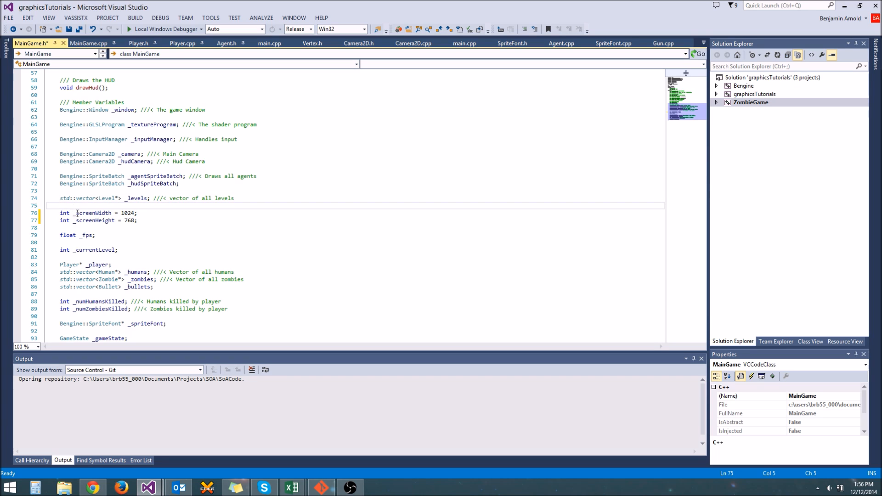
{"action": "mouse_move", "coordinate": [80, 206]}
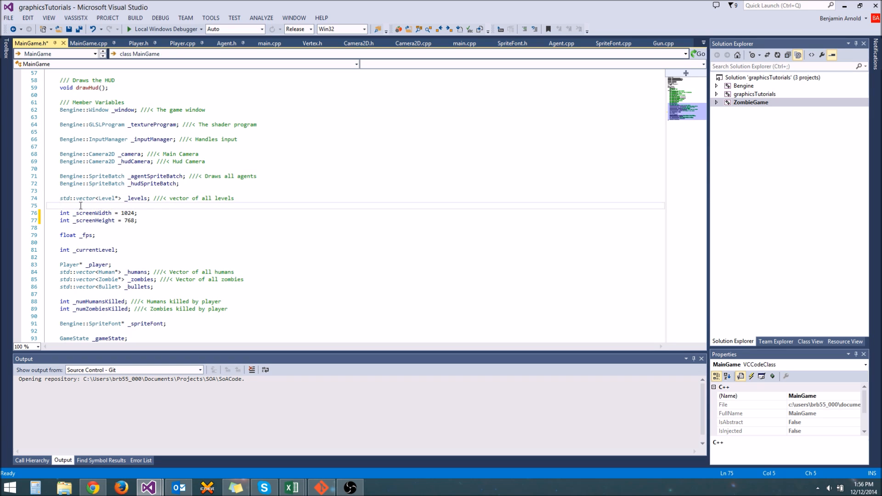
{"action": "double_click", "coordinate": [93, 213]}
{"action": "type", "text": "m_player"}
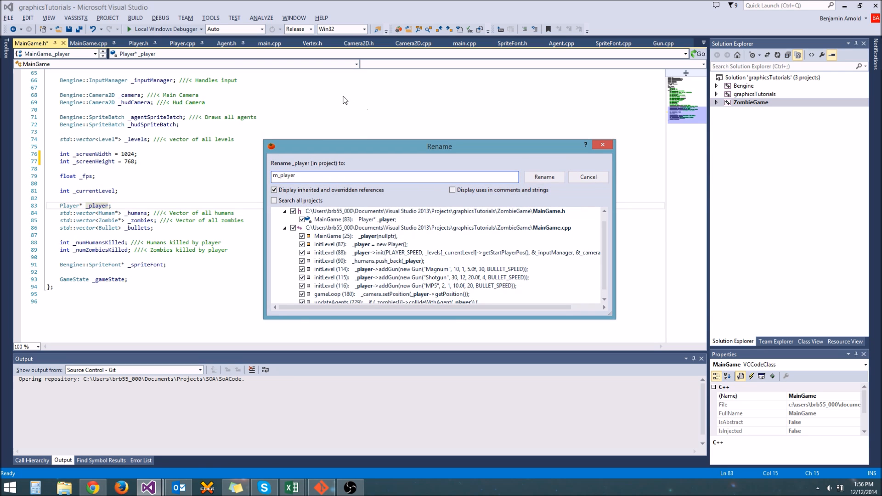
Apply the m_ prefix renames for _player, _humans, _bullets and the remaining members.
{"action": "left_click", "coordinate": [543, 176]}
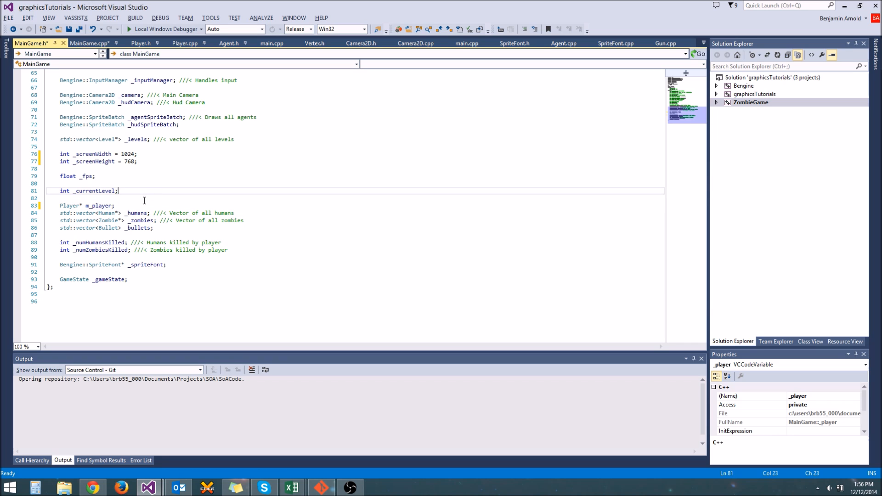
{"action": "double_click", "coordinate": [133, 213]}
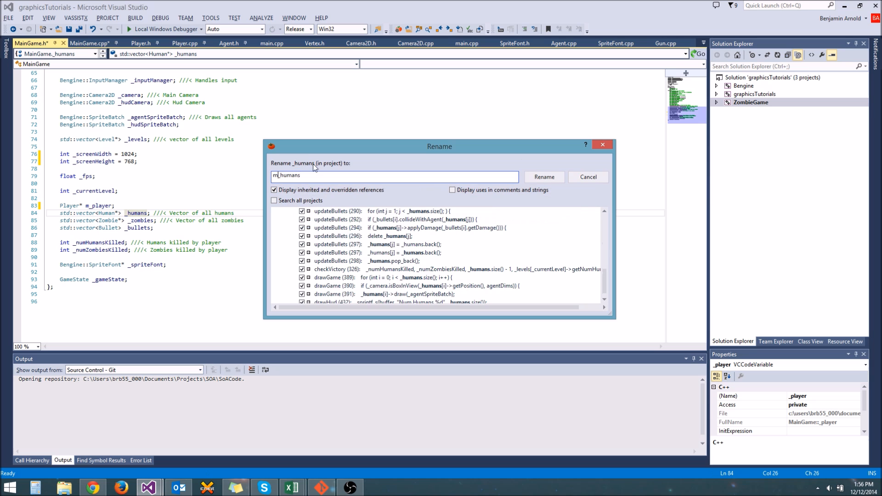
{"action": "left_click", "coordinate": [543, 176]}
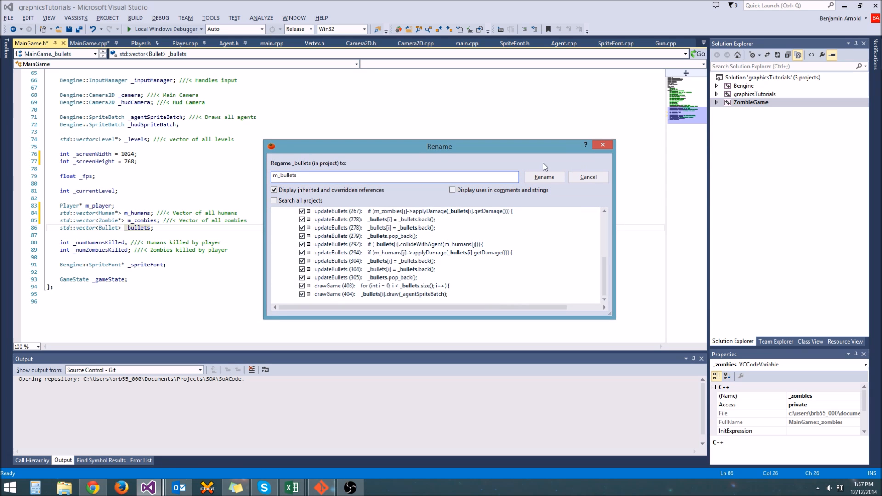
{"action": "left_click", "coordinate": [544, 177]}
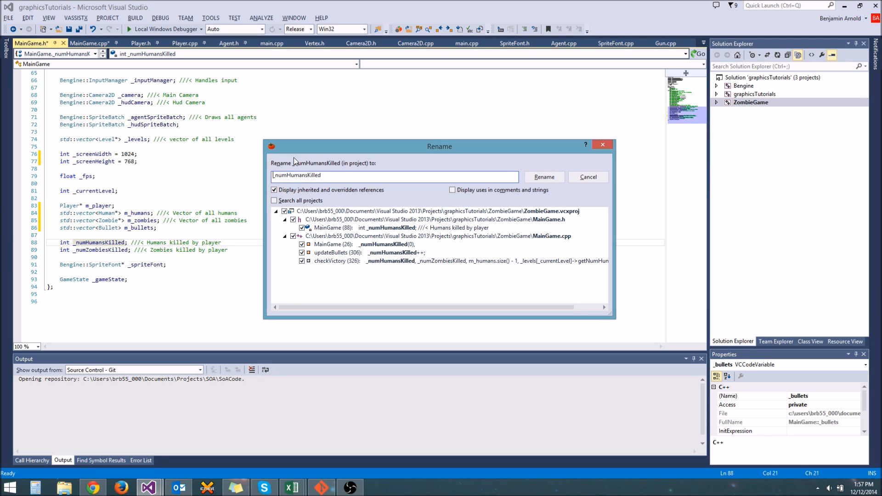
{"action": "left_click", "coordinate": [543, 177]}
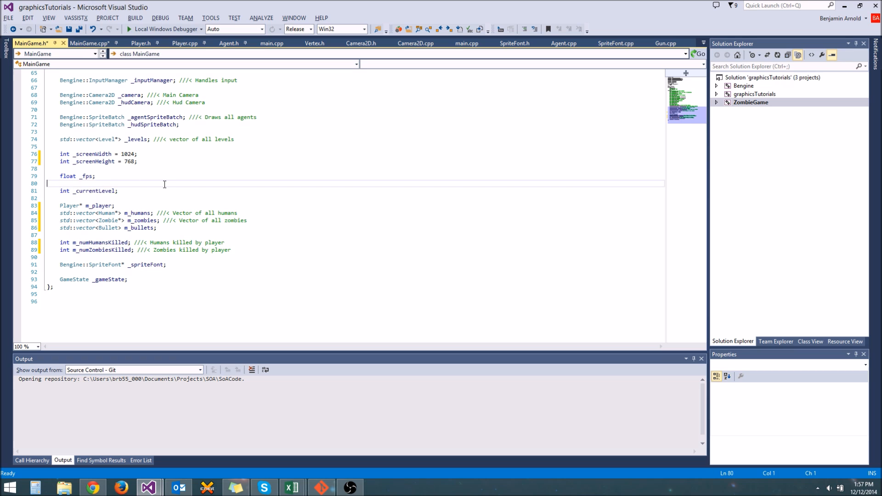
{"action": "double_click", "coordinate": [97, 205]}
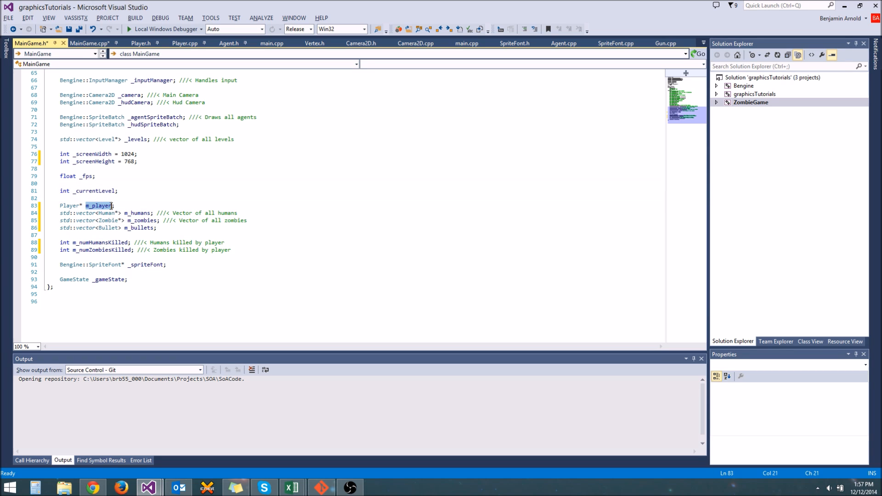
{"action": "left_click", "coordinate": [125, 213]}
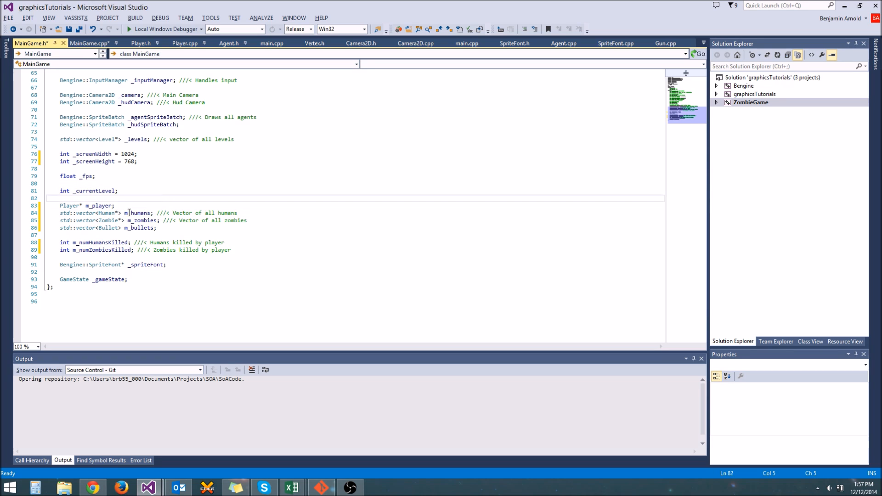
{"action": "double_click", "coordinate": [137, 213]}
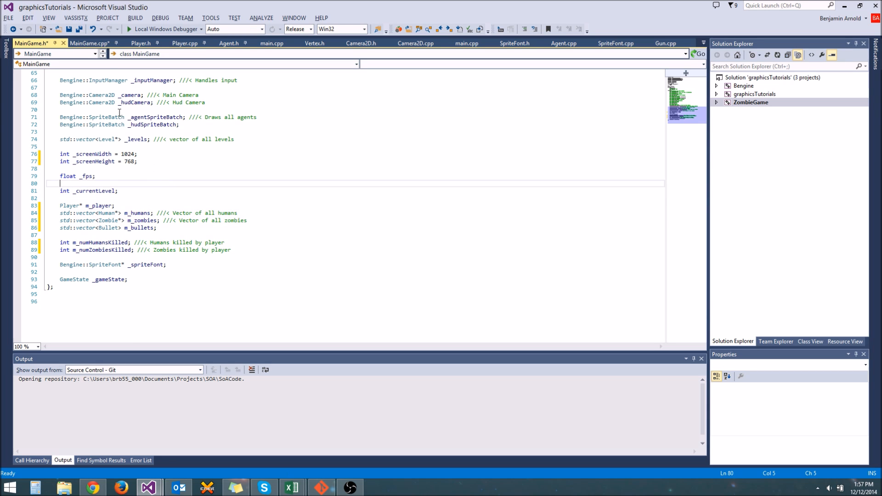
{"action": "left_click", "coordinate": [88, 42]}
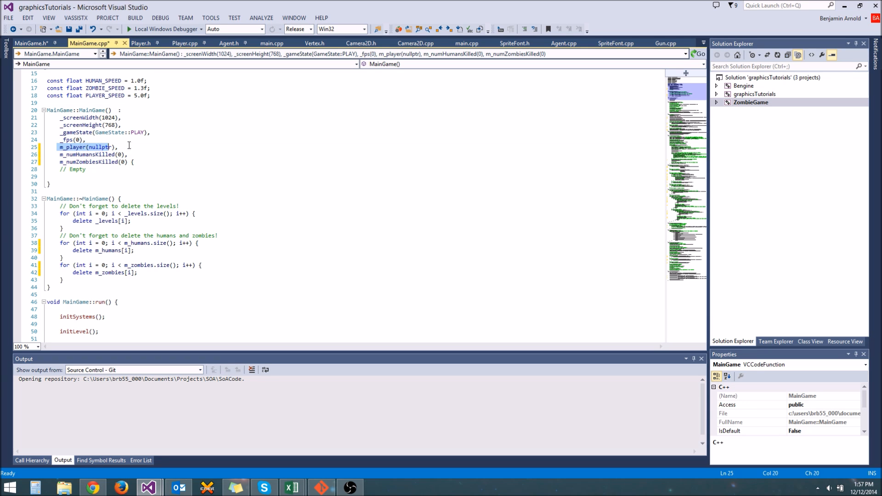
{"action": "left_click", "coordinate": [32, 42]}
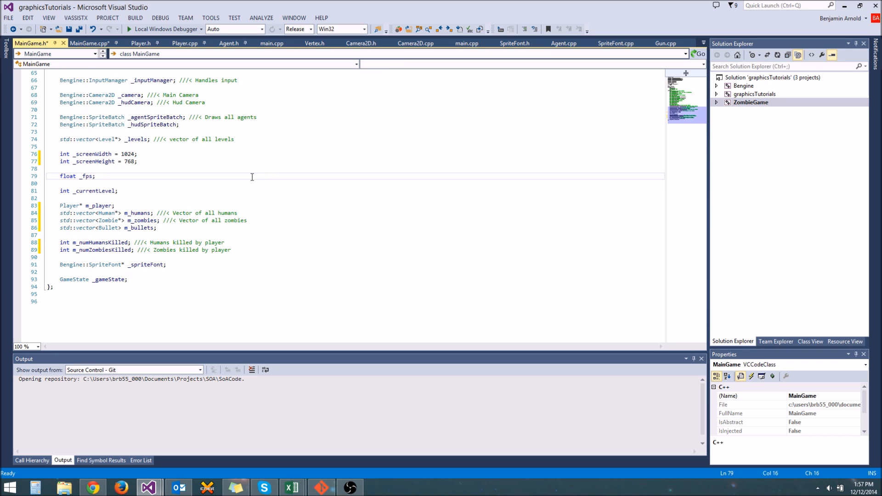